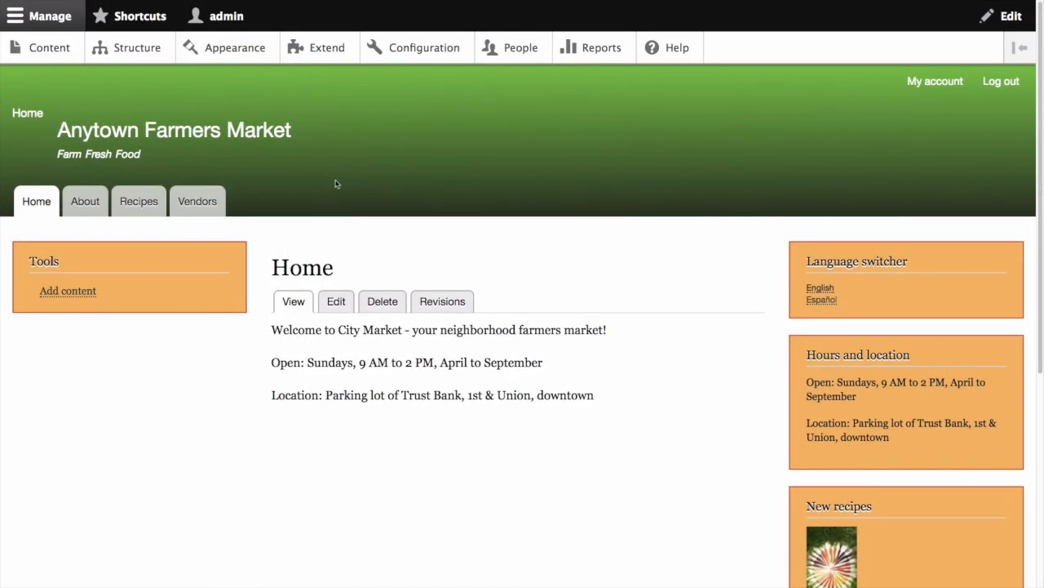
mouse_move(424, 48)
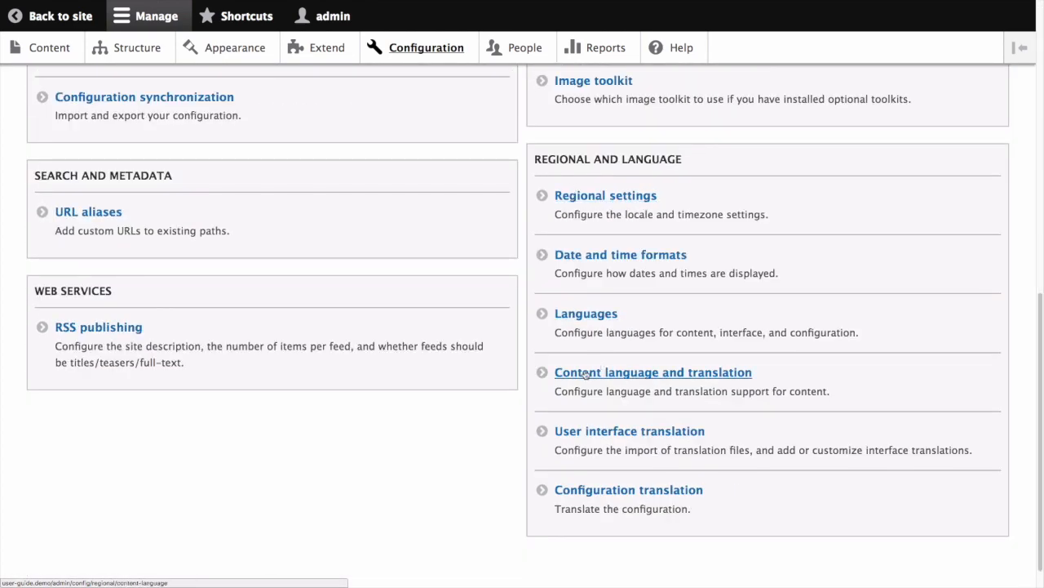
In Content language and translation, enable custom language settings for Content, Custom block and Custom menu link.
click(652, 371)
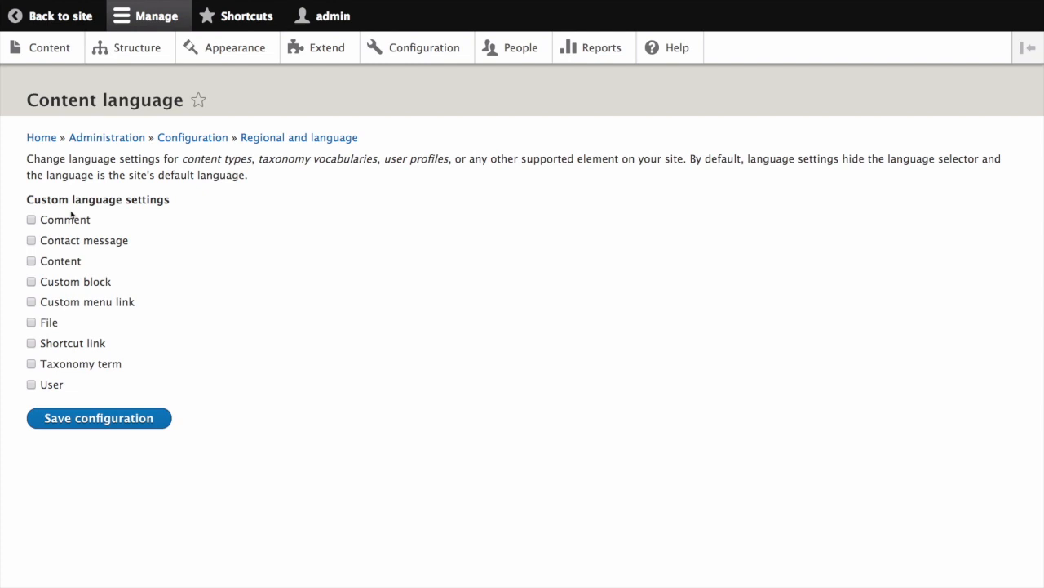
mouse_move(51, 234)
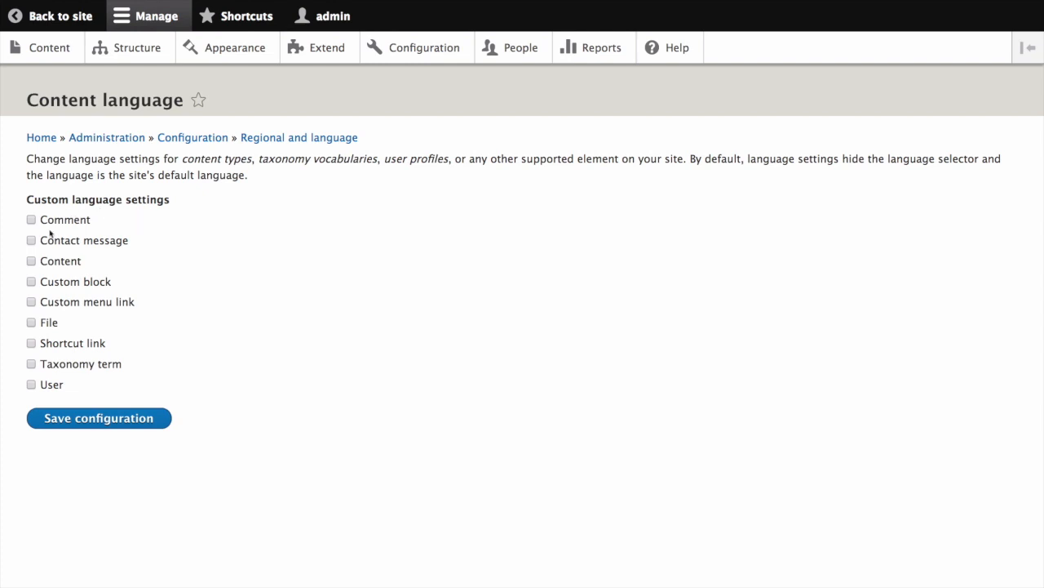
click(31, 260)
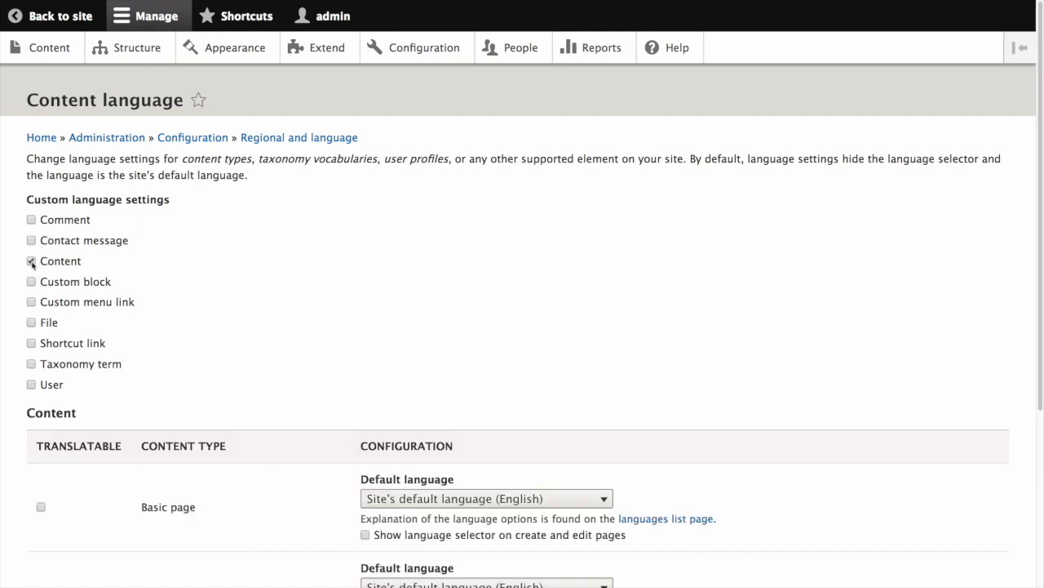
click(31, 281)
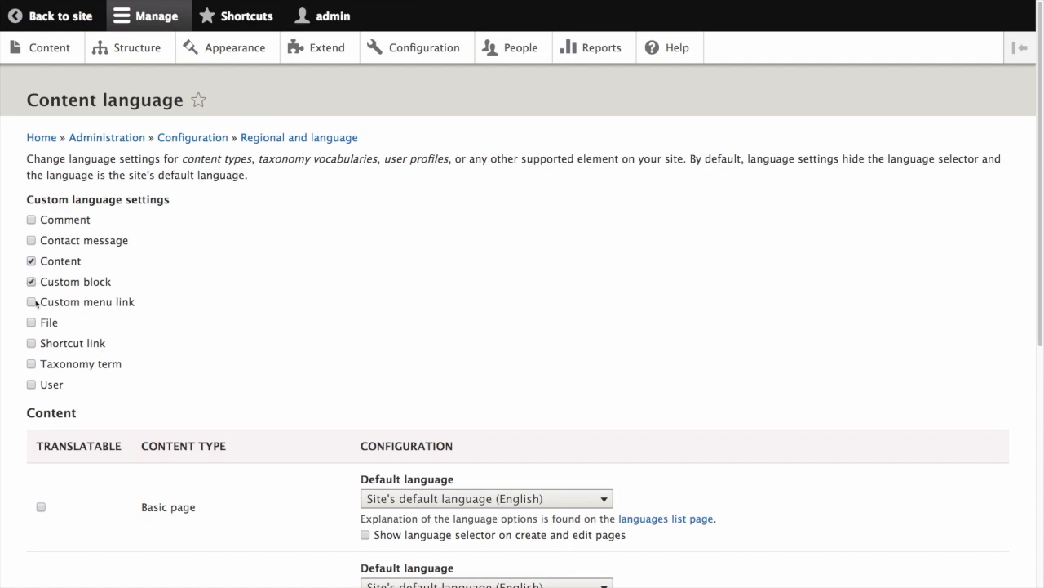
click(31, 302)
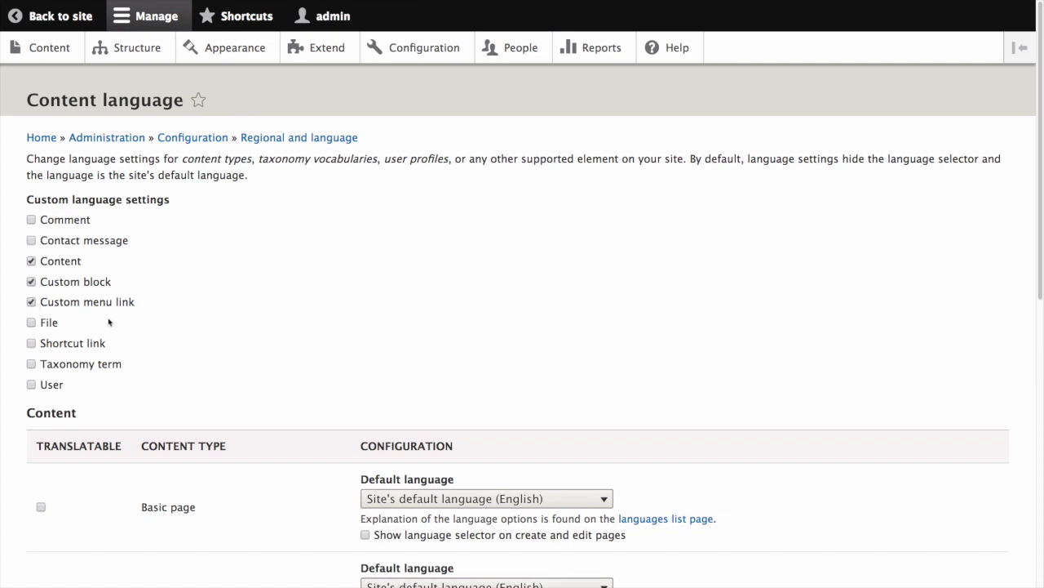
mouse_move(159, 341)
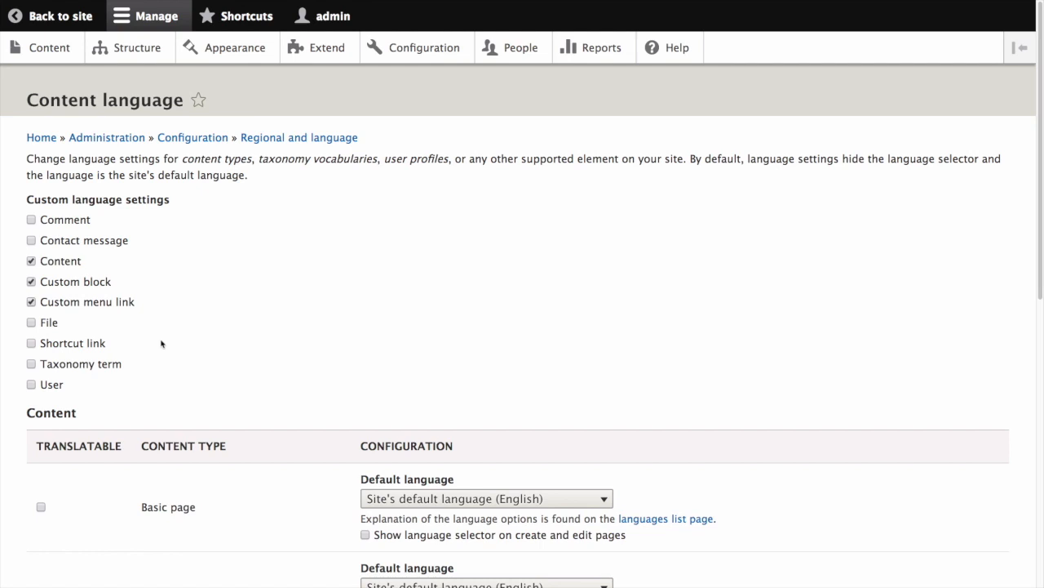
scroll(down, 3)
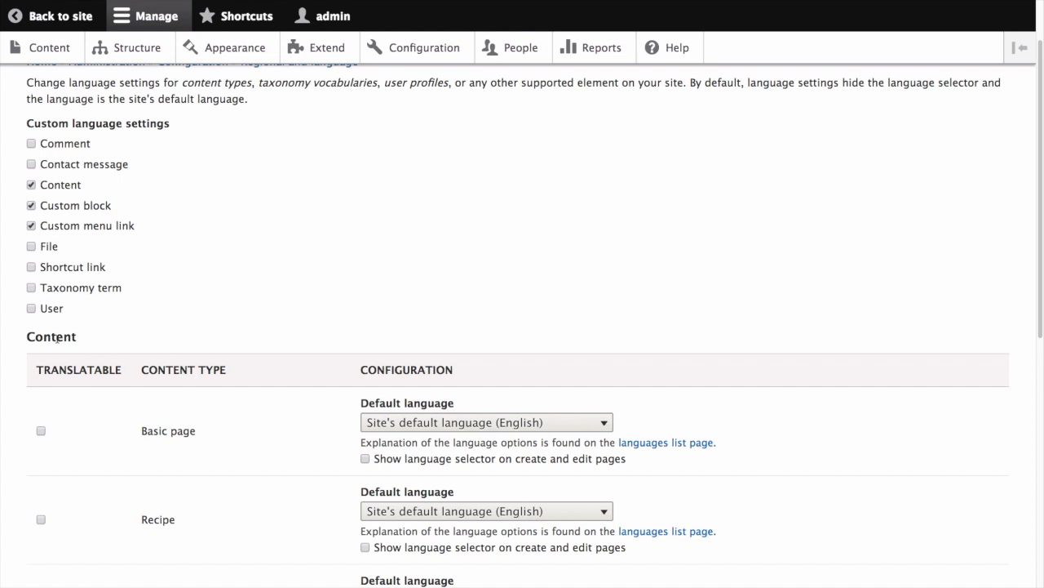
scroll(down, 3)
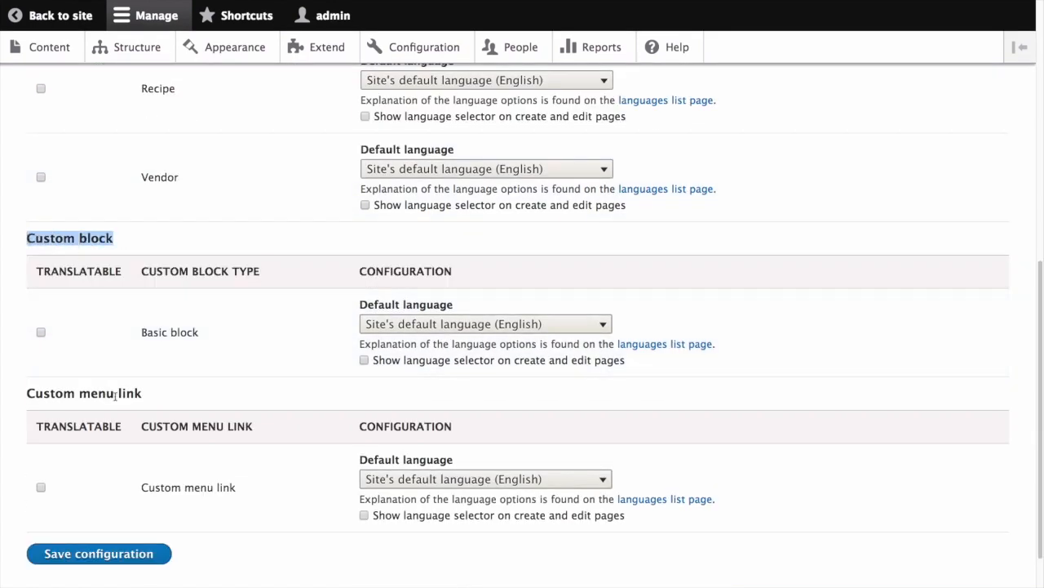
scroll(up, 3)
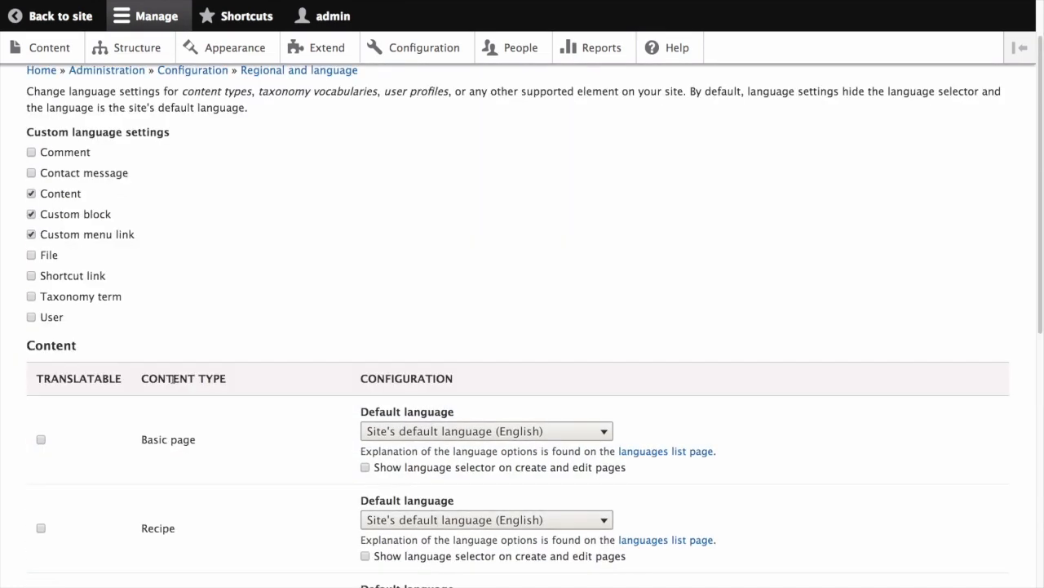
scroll(down, 3)
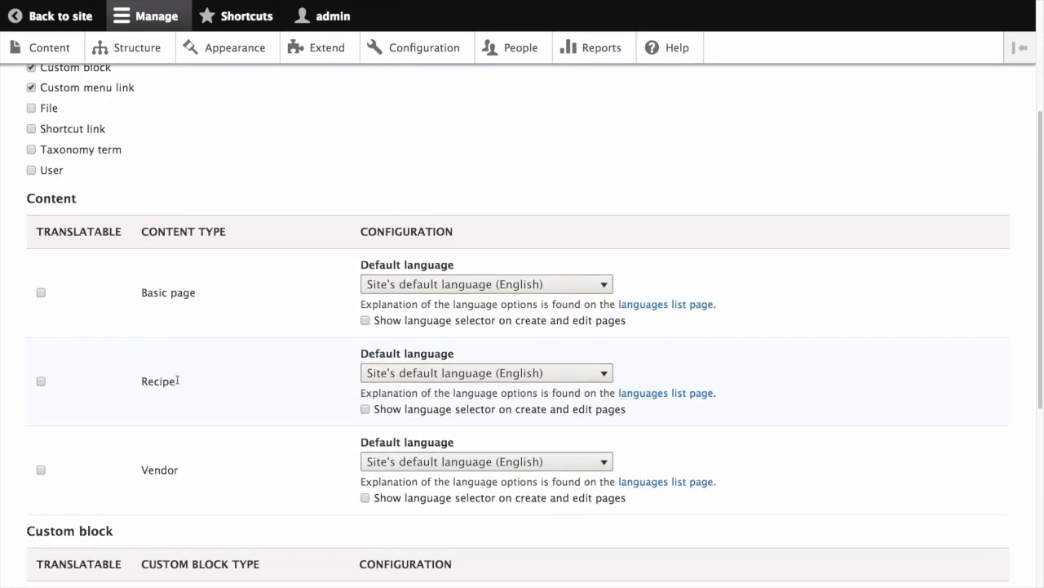
scroll(down, 3)
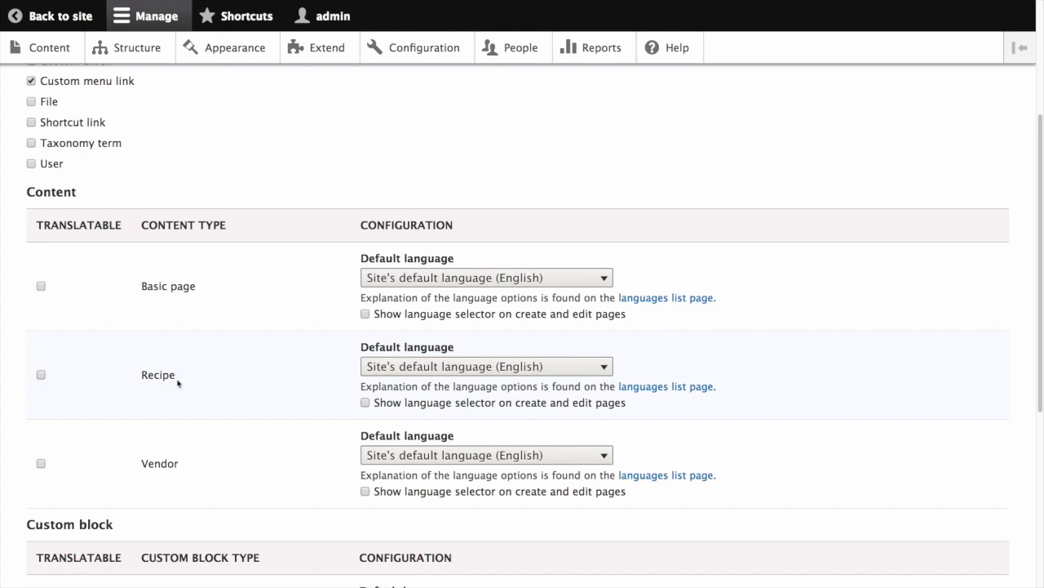
scroll(down, 3)
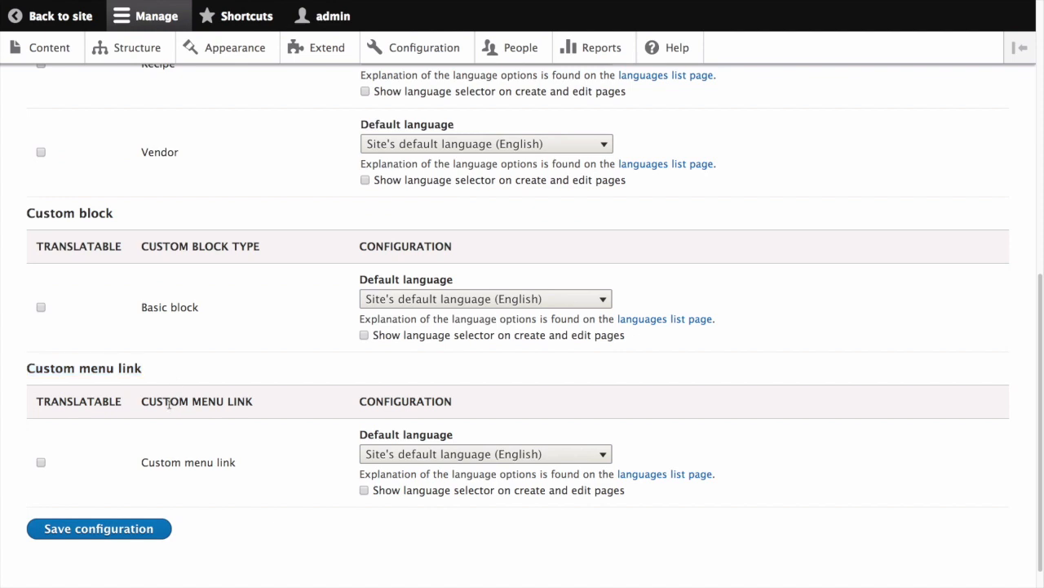
scroll(up, 3)
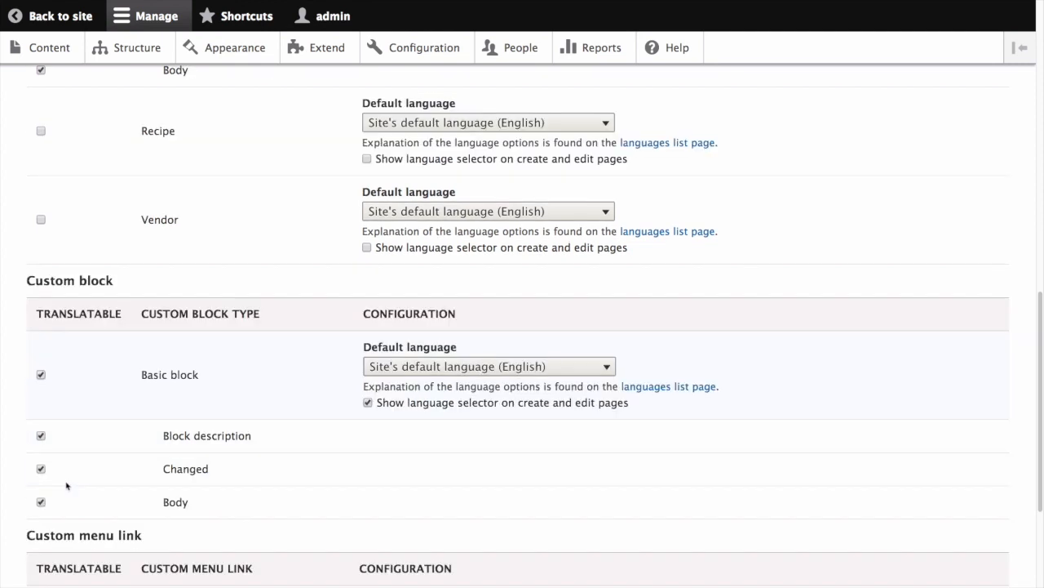
Mark Custom menu link as translatable in the content language settings table.
scroll(down, 3)
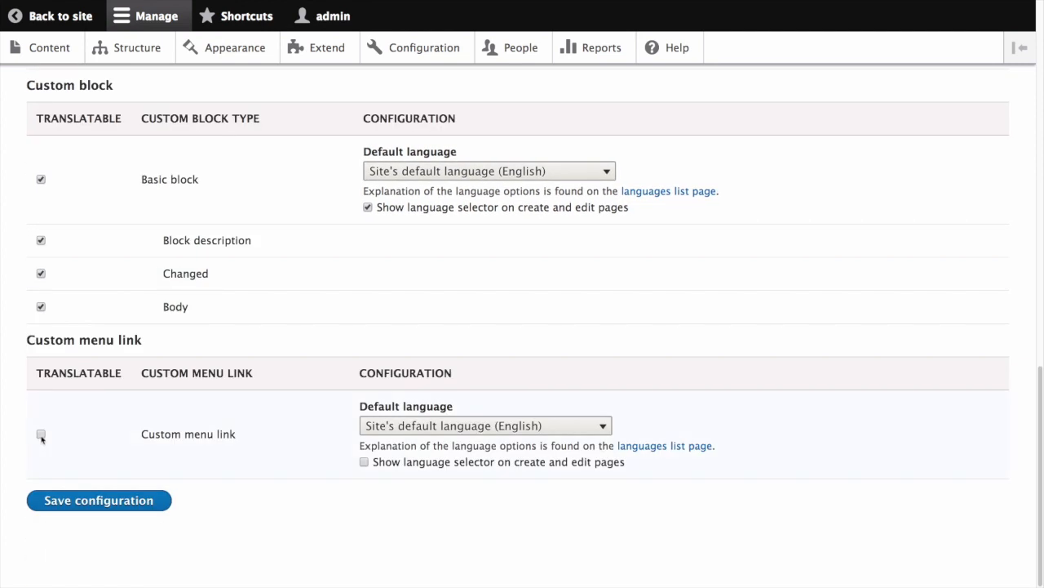
click(40, 433)
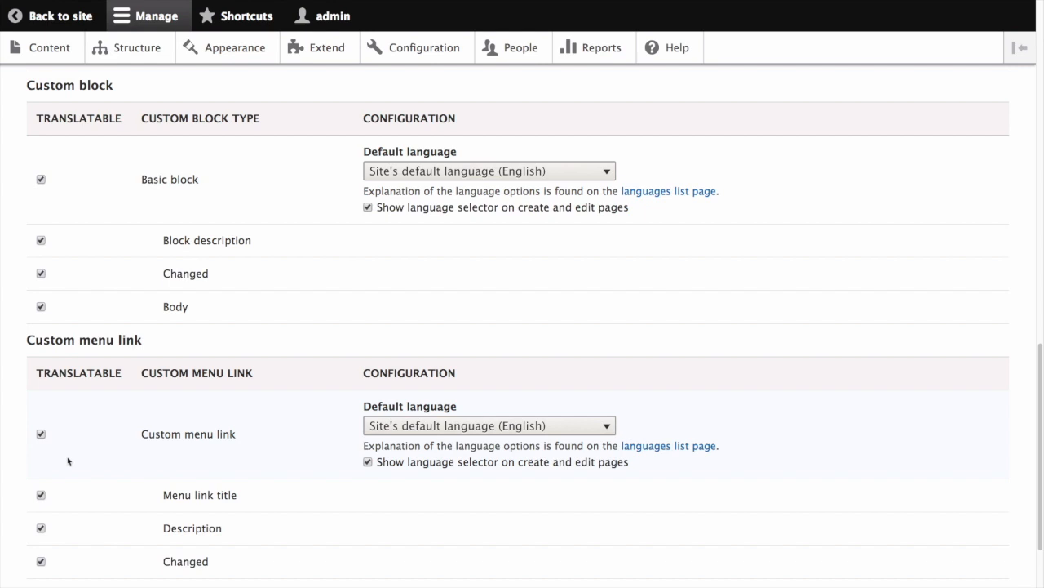
scroll(down, 3)
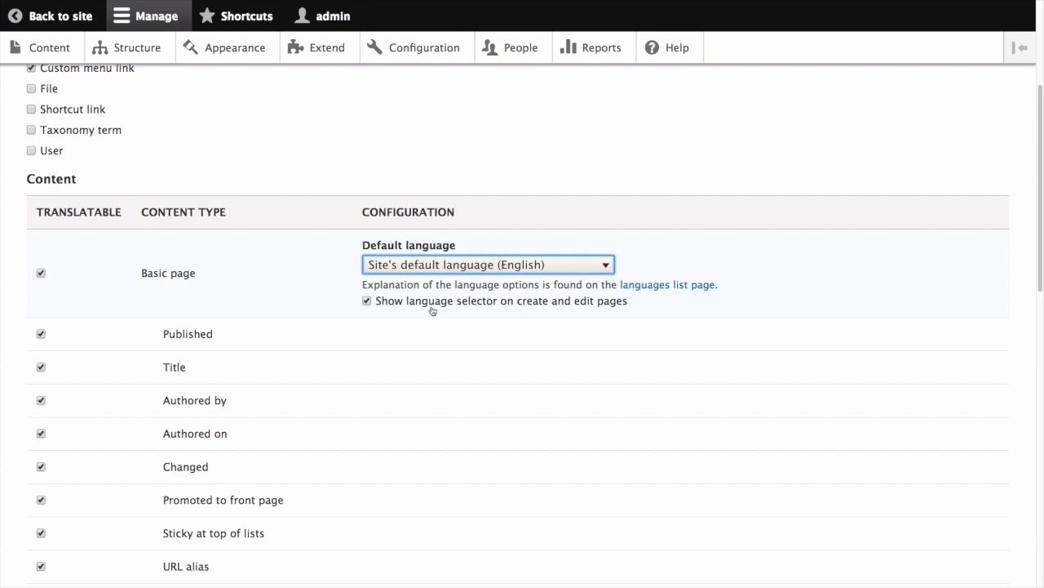
mouse_move(236, 344)
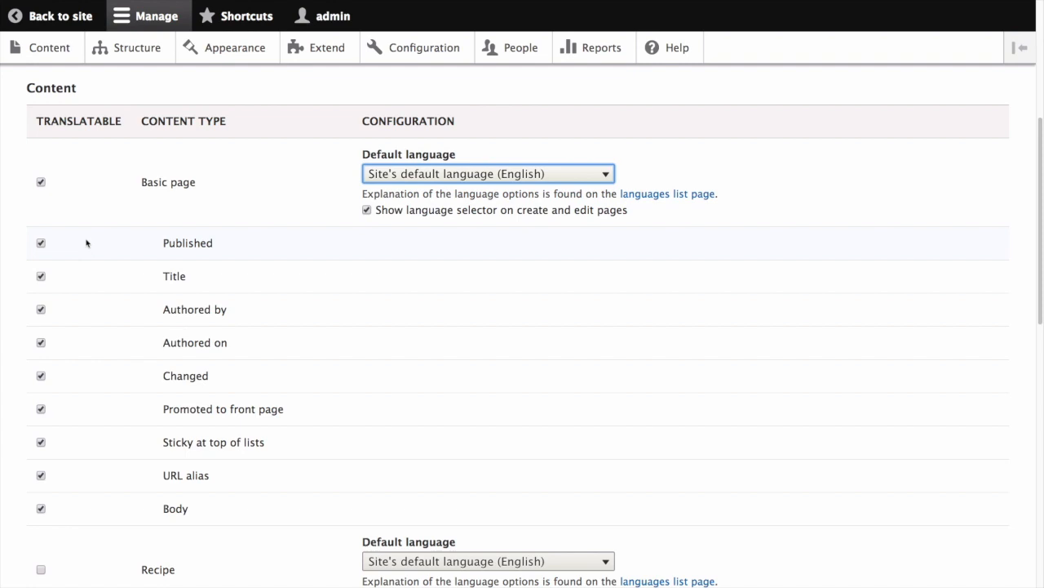
mouse_move(73, 245)
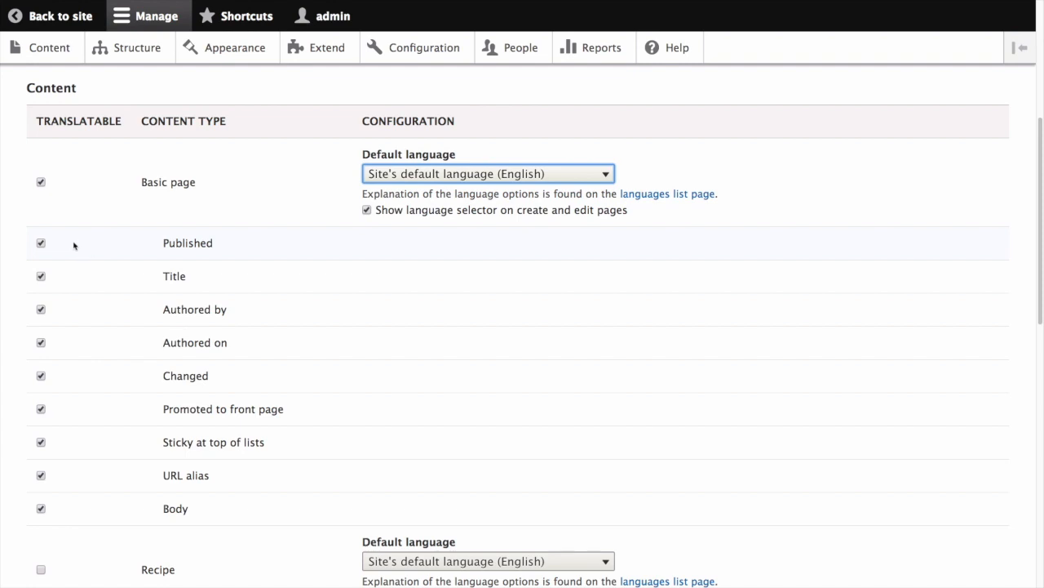
mouse_move(21, 314)
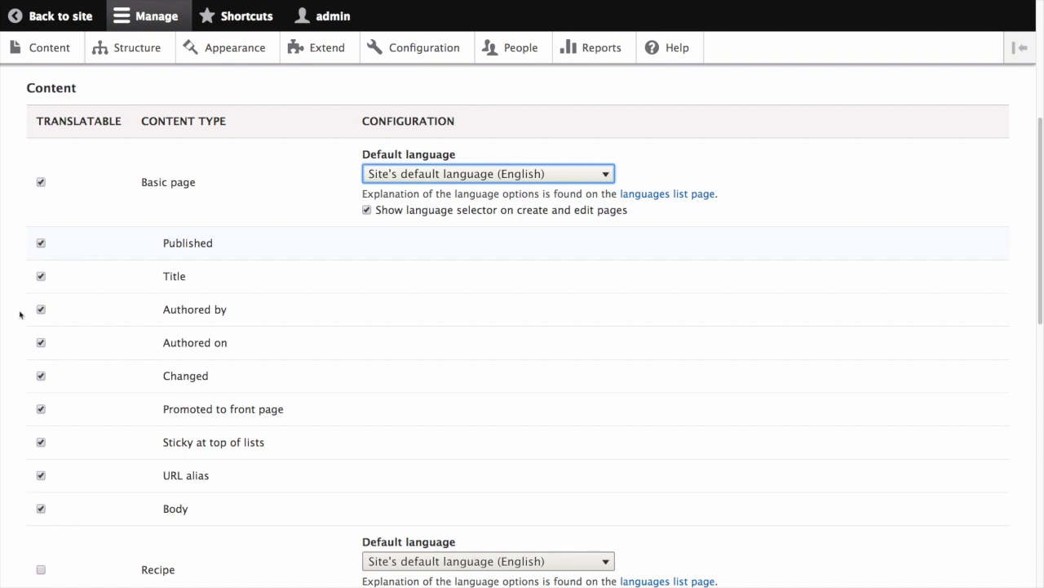
mouse_move(57, 283)
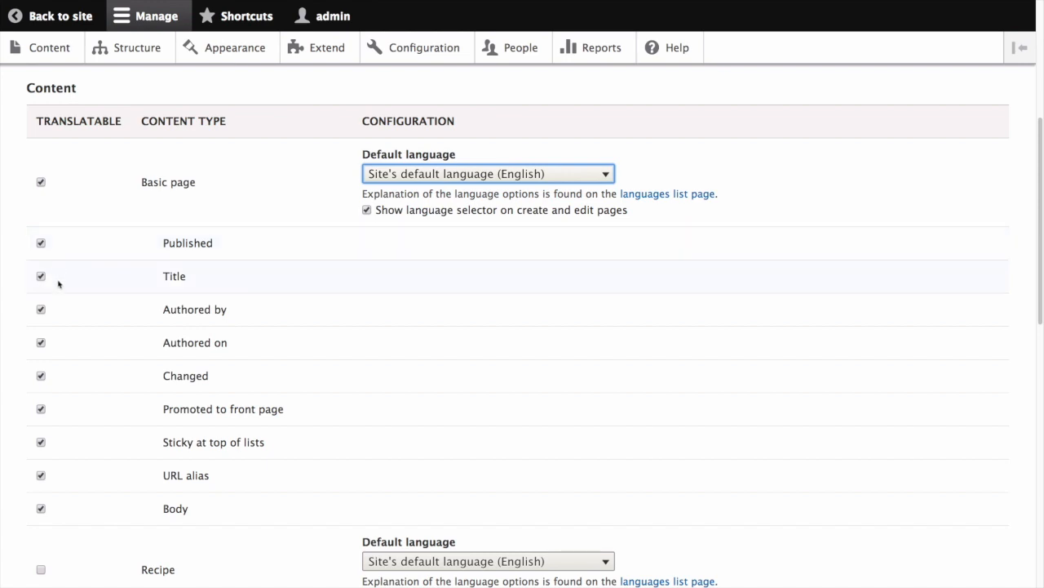
mouse_move(58, 323)
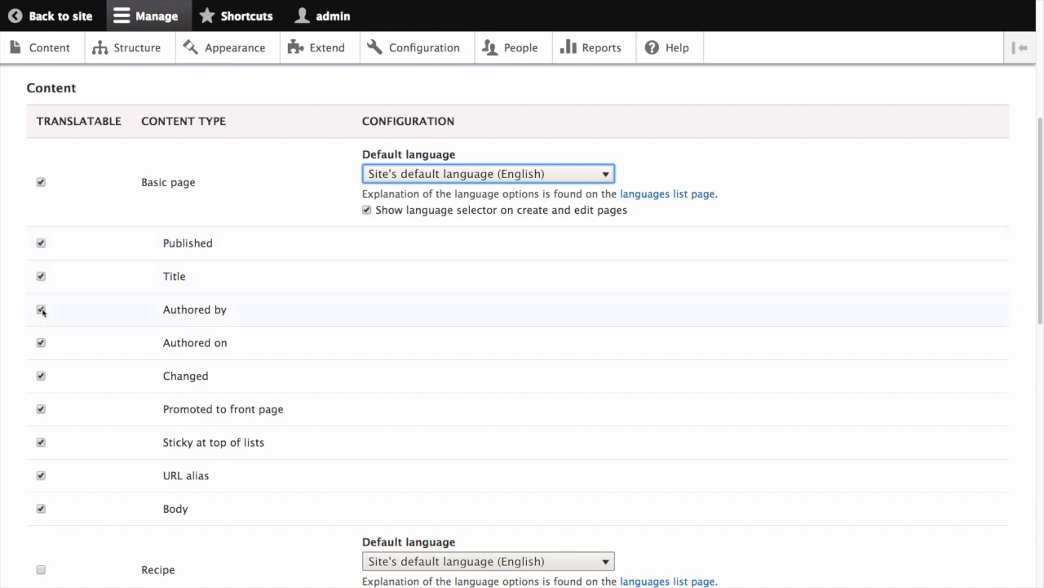
Untick Translatable for Basic page's Authored by, Authored on and Sticky at top of lists fields.
click(40, 309)
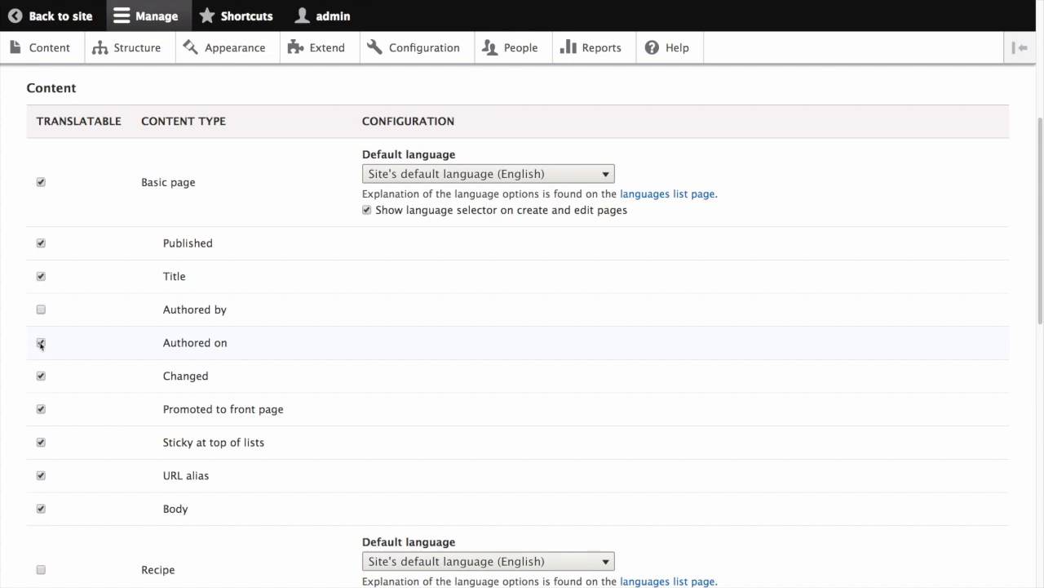
click(40, 342)
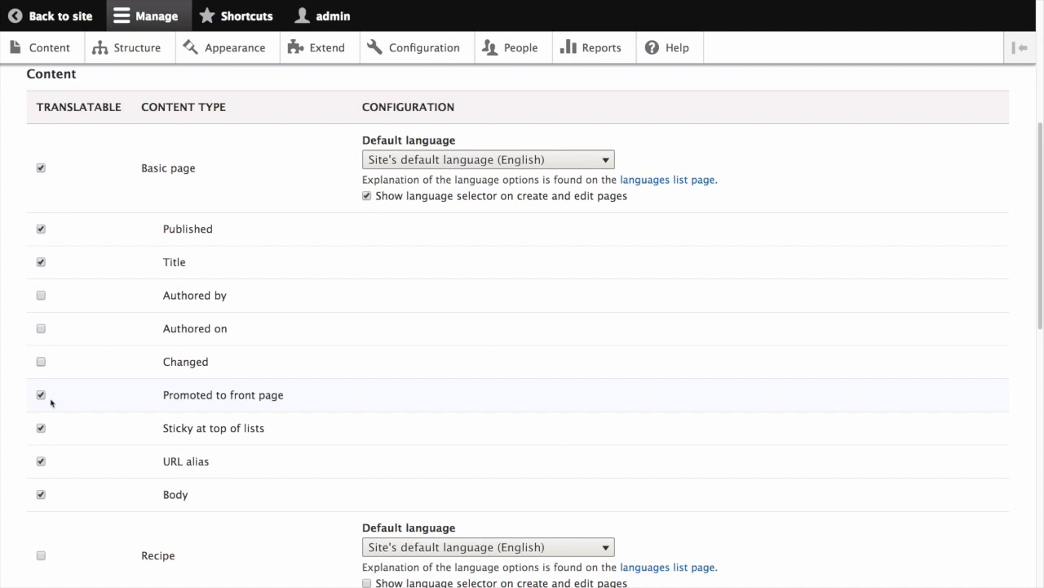
scroll(down, 3)
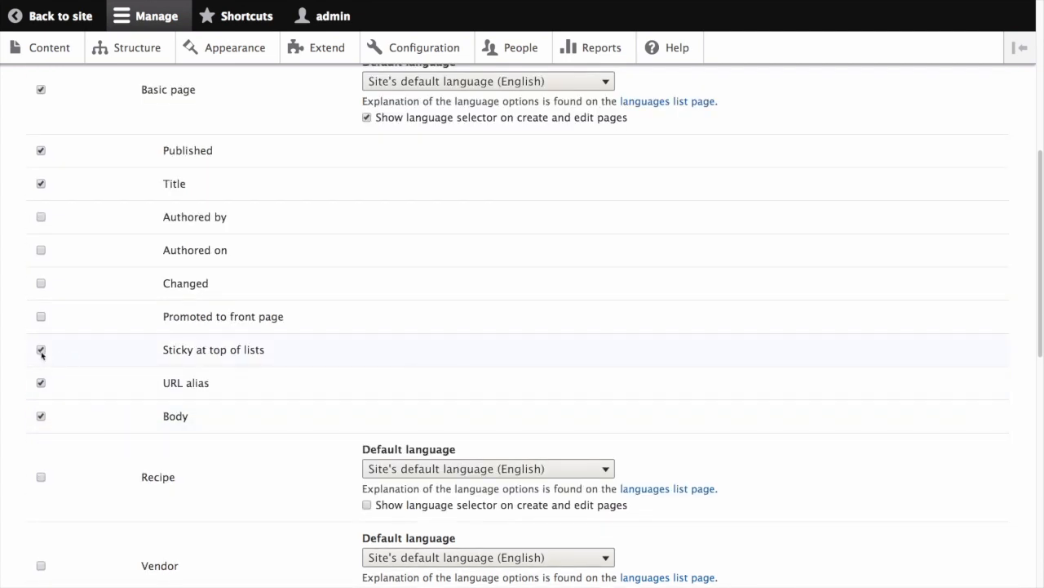
click(40, 350)
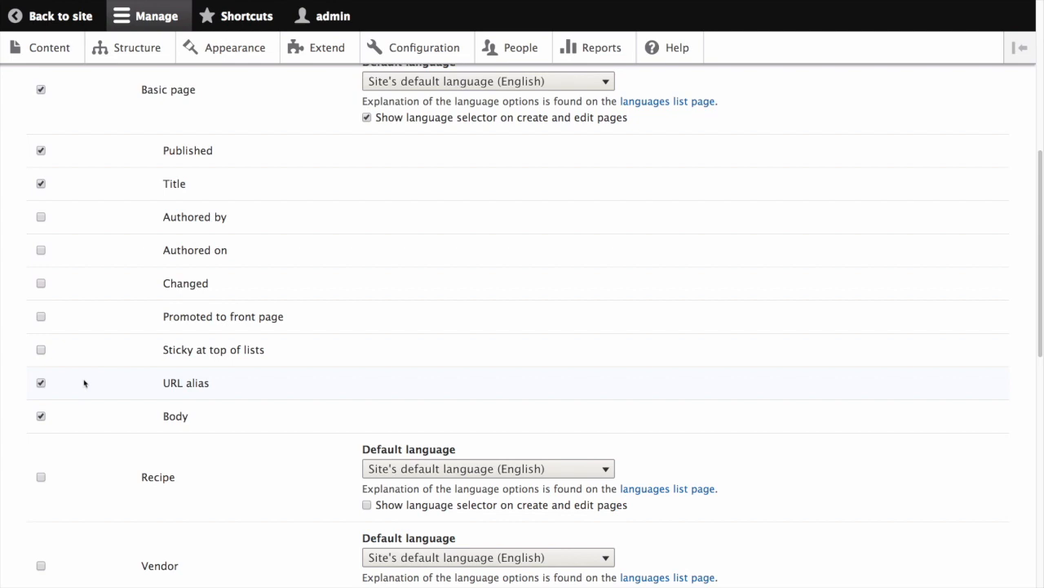
scroll(down, 3)
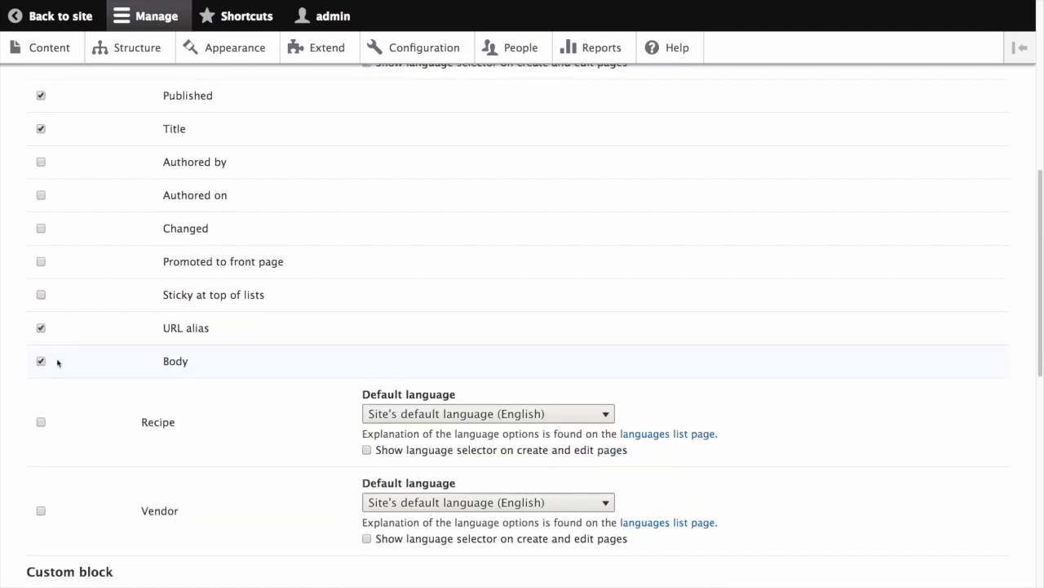
mouse_move(103, 364)
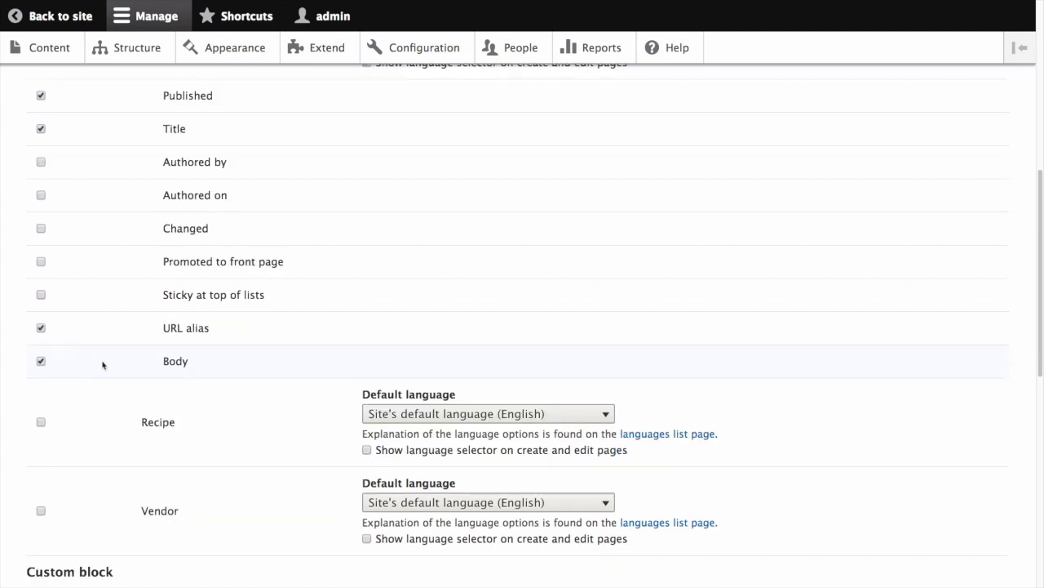
Untick Changed for Basic block and Custom menu link, then save the configuration.
scroll(down, 3)
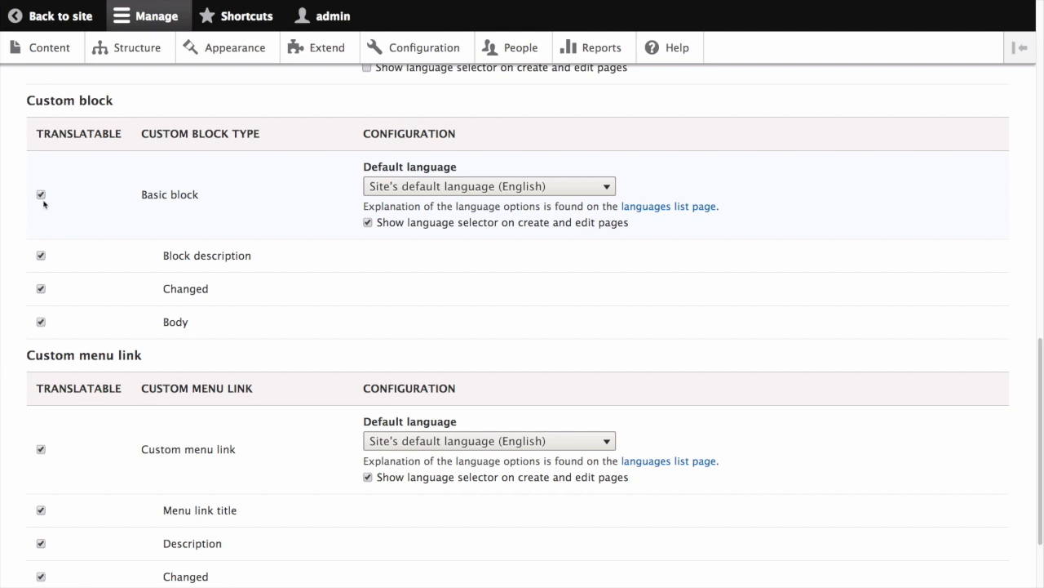
click(40, 288)
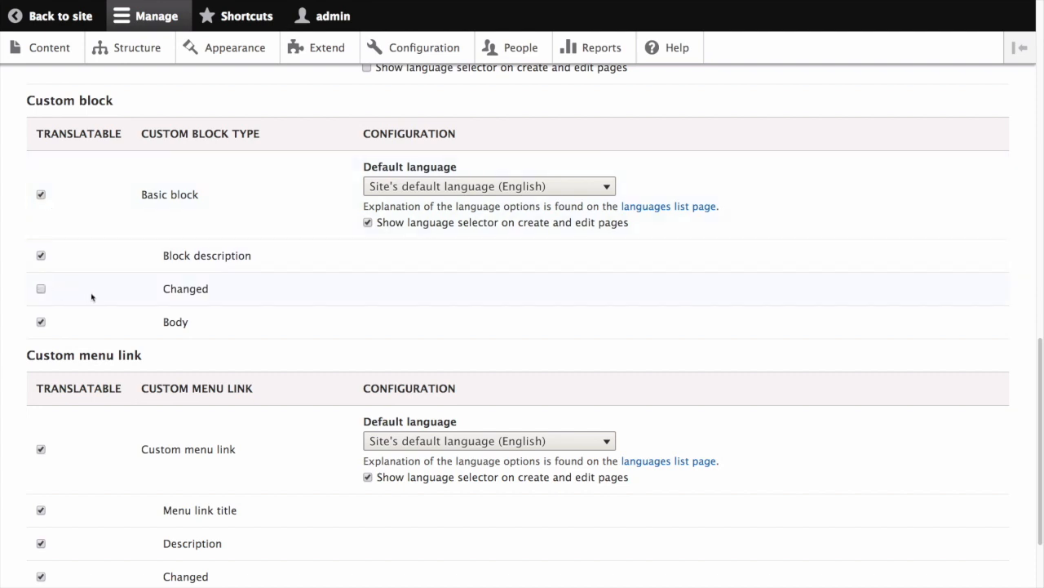
scroll(down, 3)
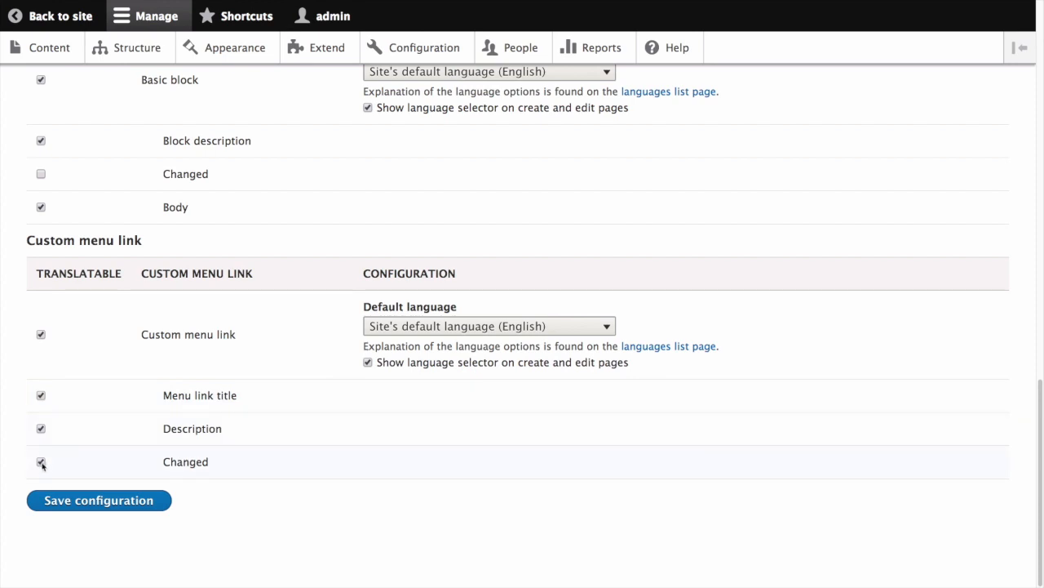
click(40, 461)
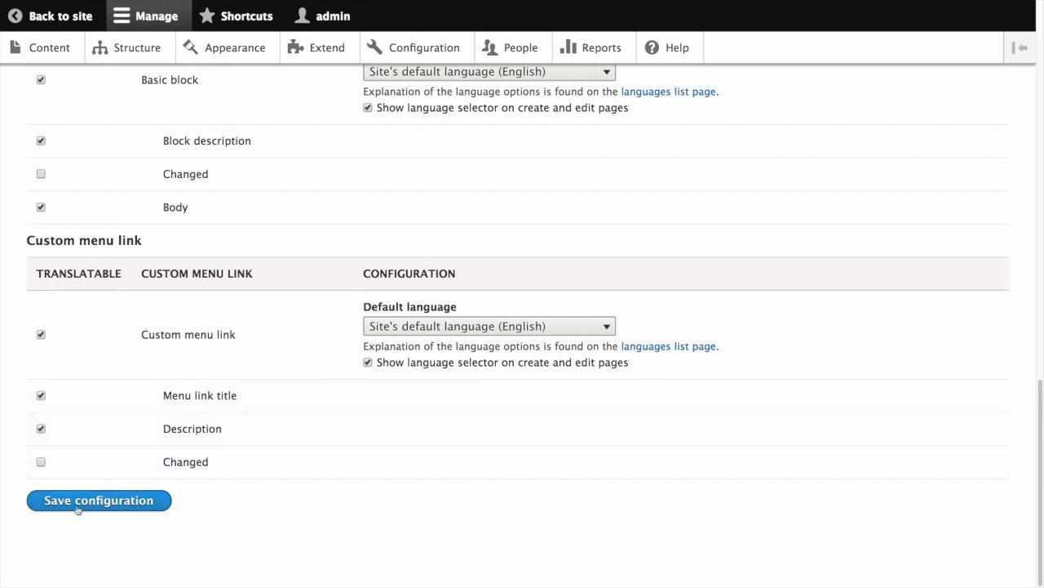
mouse_move(181, 501)
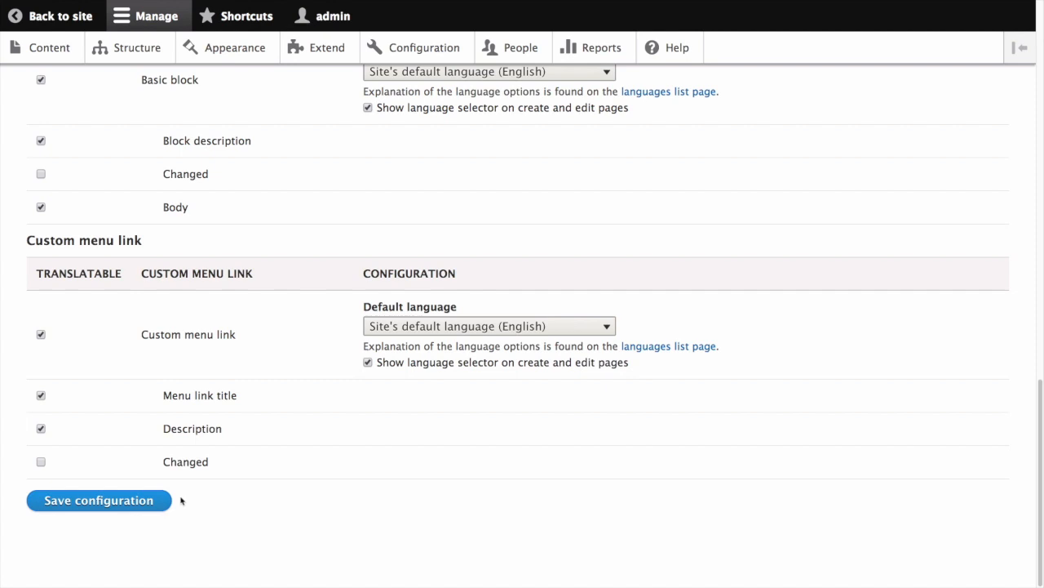
click(98, 500)
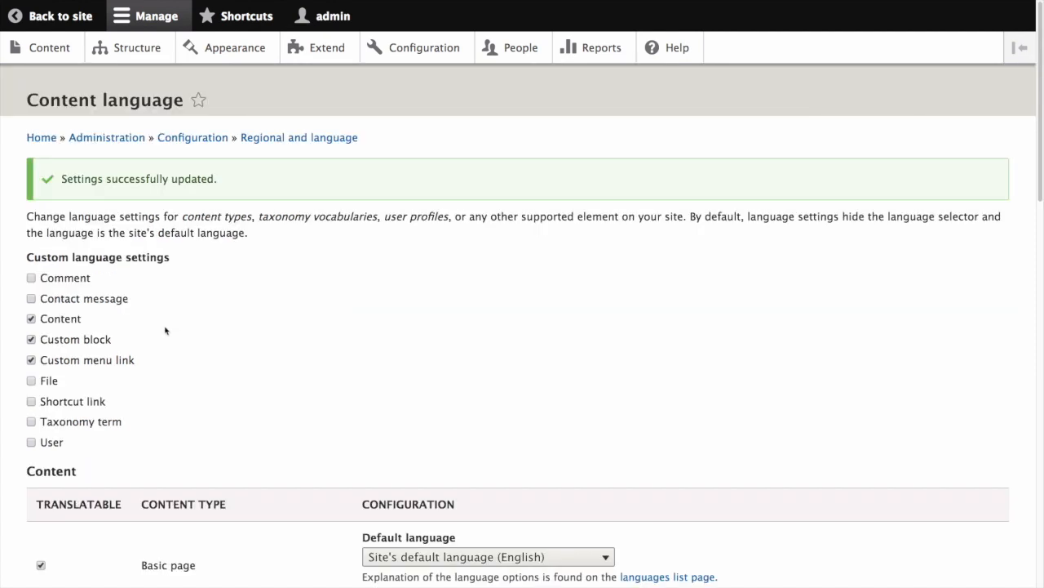